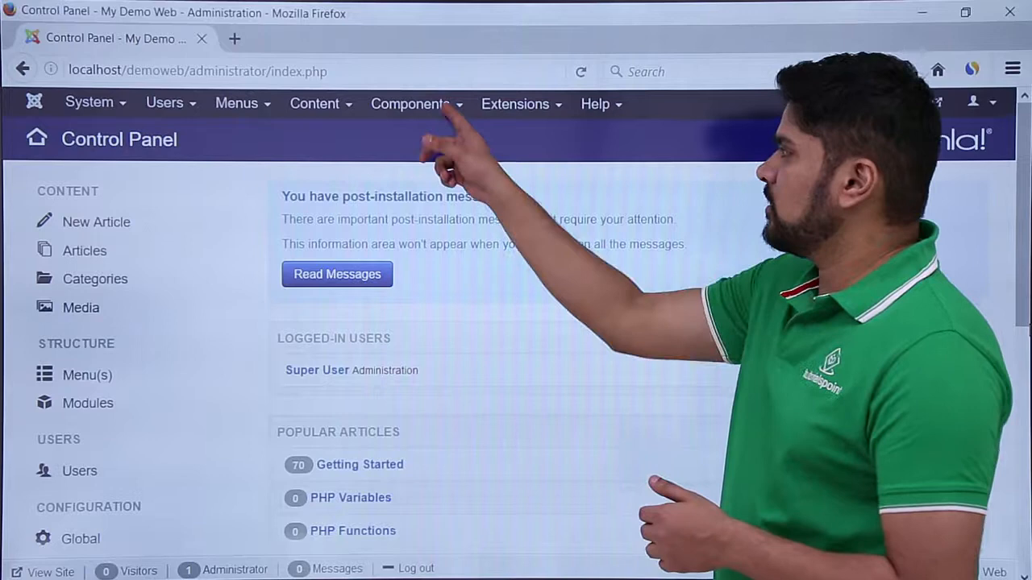
# Step: Open the Components menu to list installed components like Banners, Contacts and Tags
pyautogui.click(410, 104)
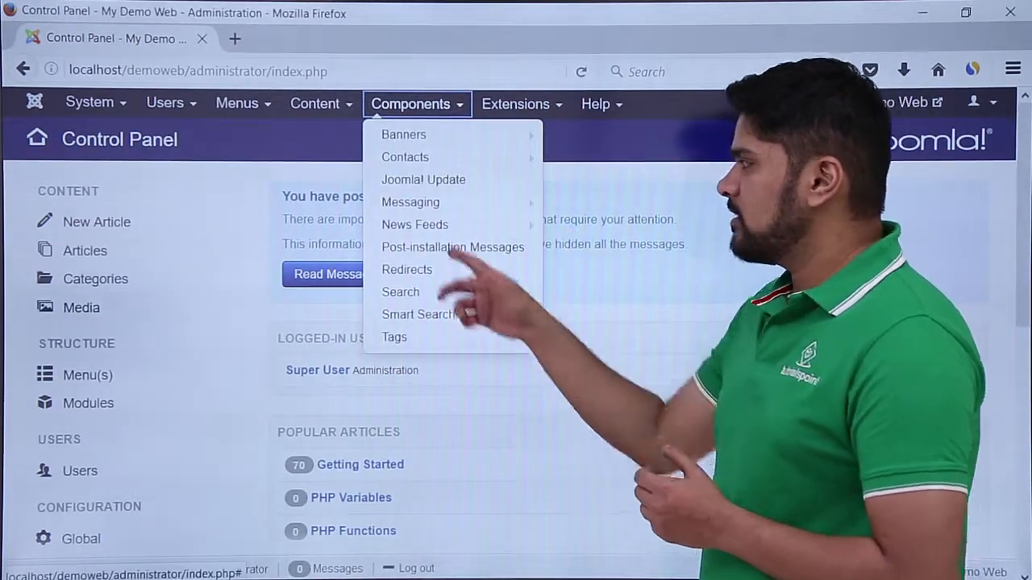
# Step: Go to Messaging > Private Messages from the Components menu
pyautogui.click(411, 203)
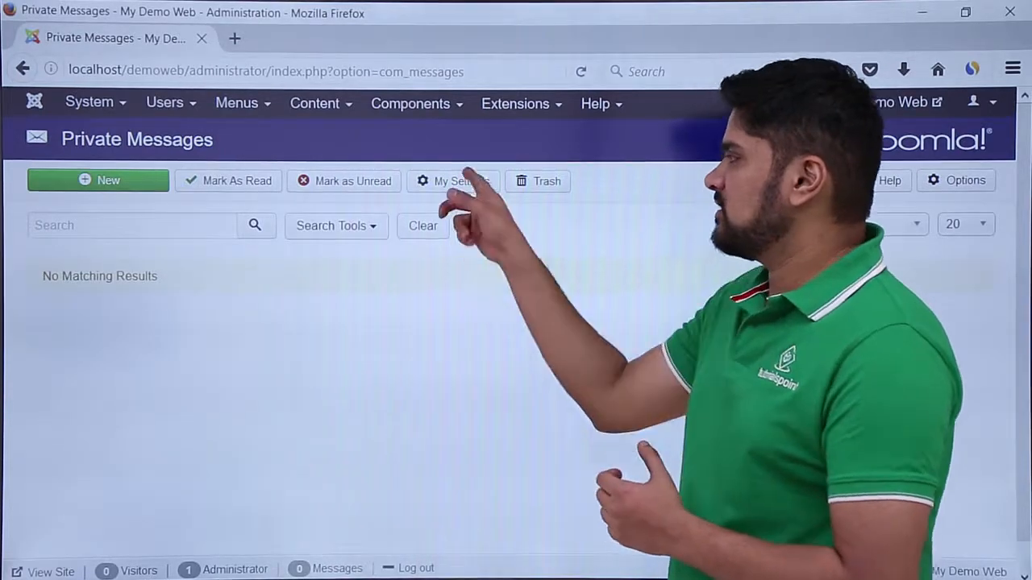
pyautogui.click(451, 181)
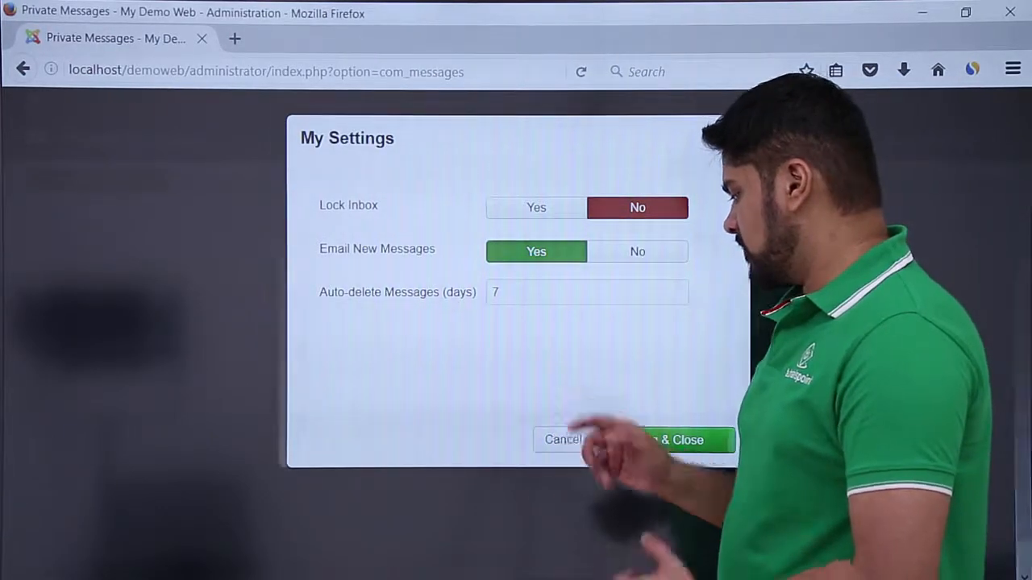
pyautogui.click(661, 441)
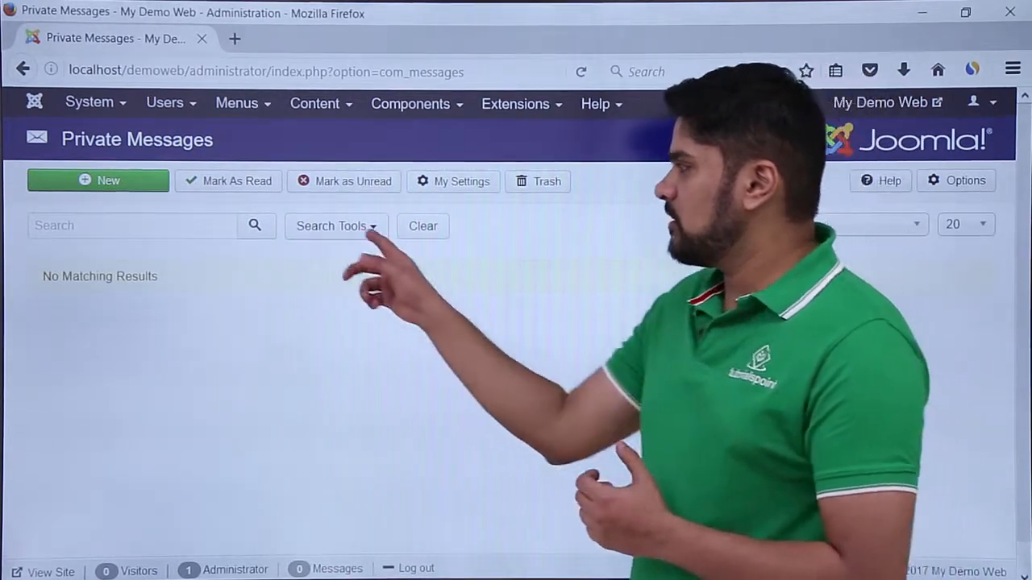
# Step: Reveal Search Tools with the Select Status filter, then start a new message
pyautogui.click(335, 225)
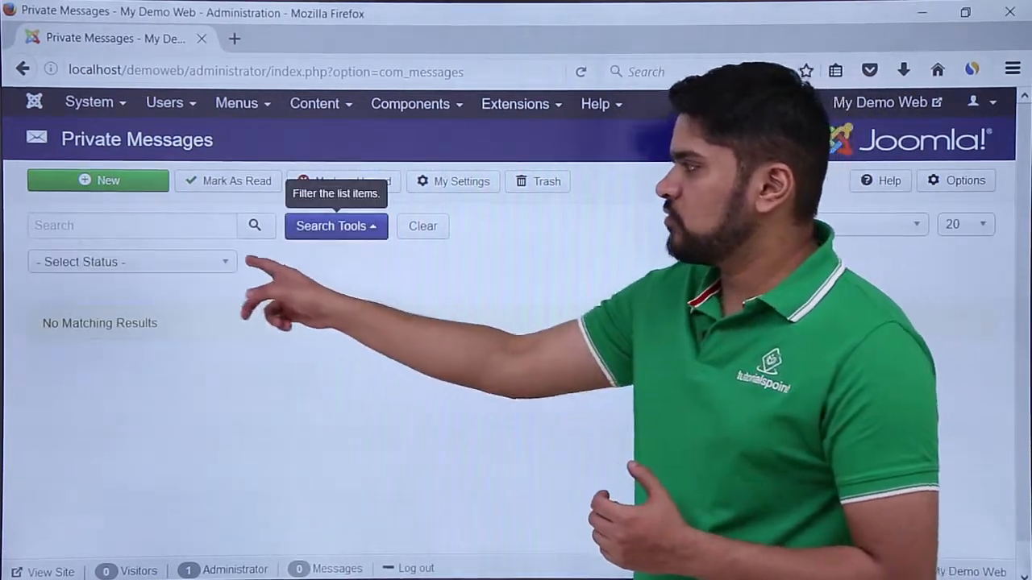
pyautogui.click(131, 262)
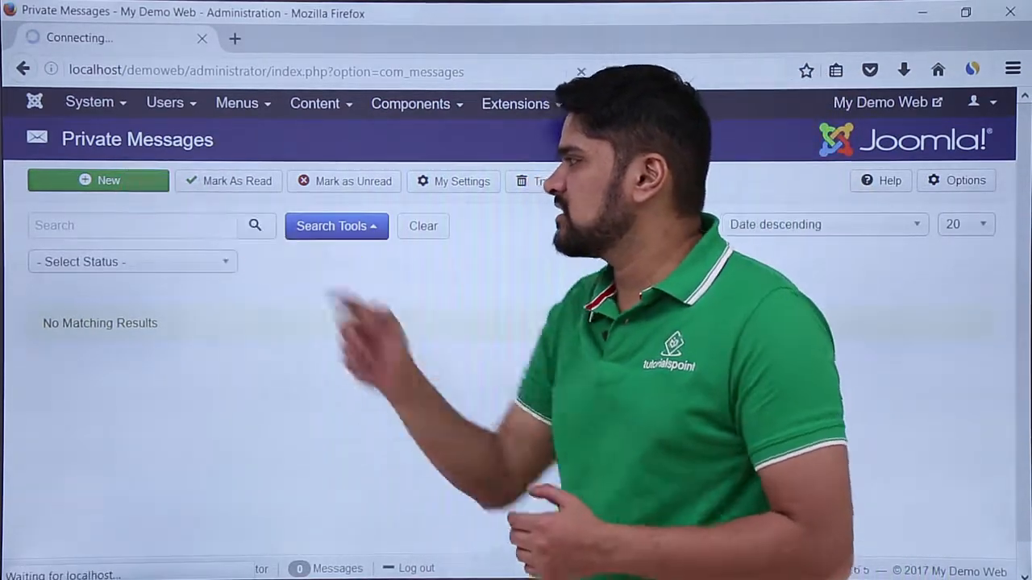
pyautogui.click(98, 179)
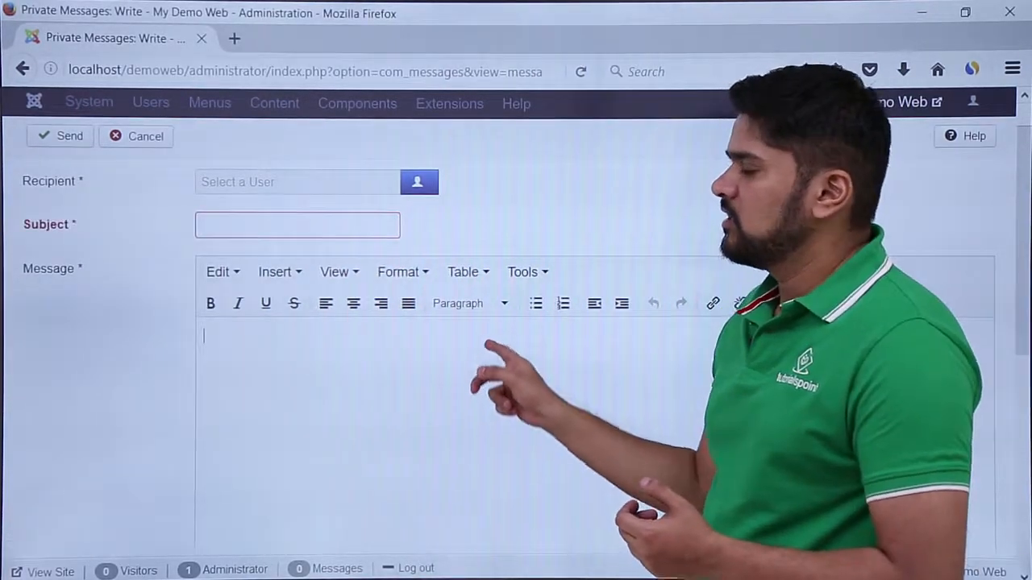
# Step: Scroll down the Private Messages: Write form to view the full message editor
pyautogui.scroll(-3)
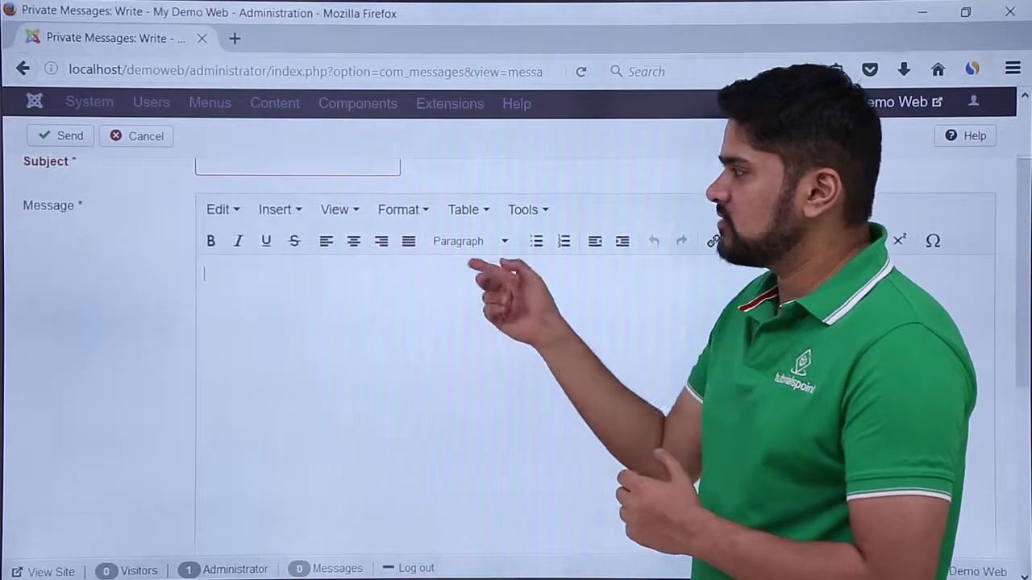
pyautogui.scroll(-3)
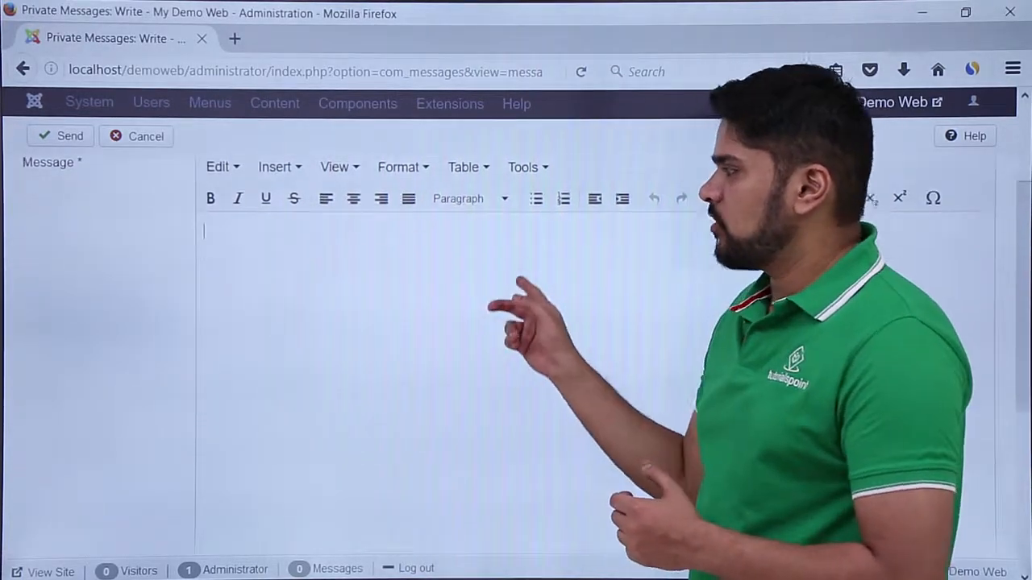